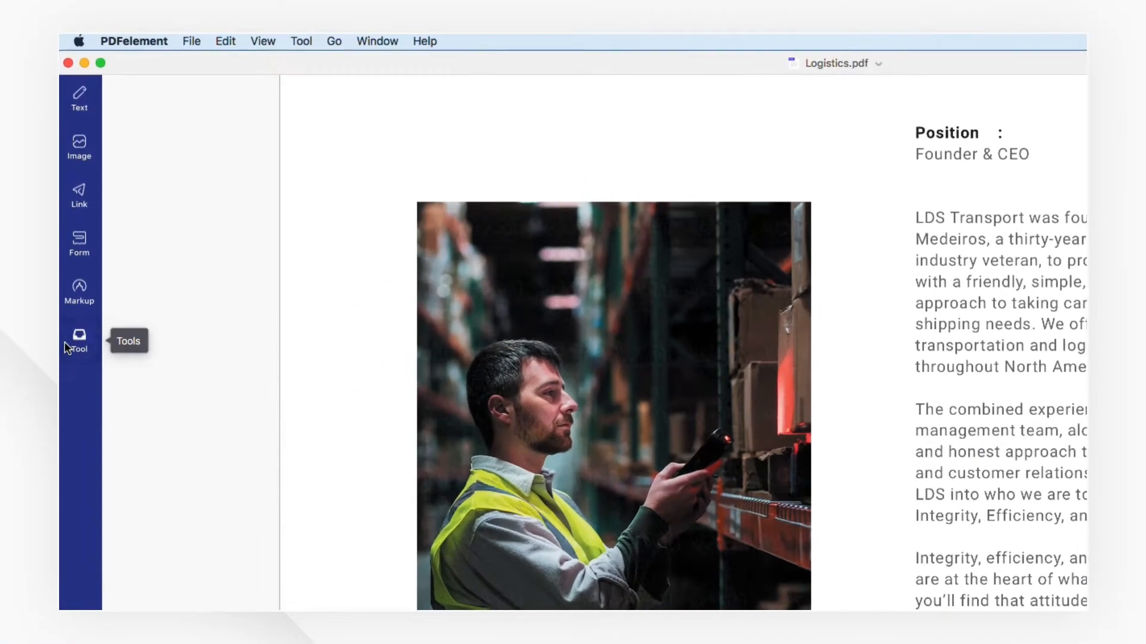
# - Bring up the batch processing window from the Tool sidebar on Logistics.pdf
pyautogui.click(79, 340)
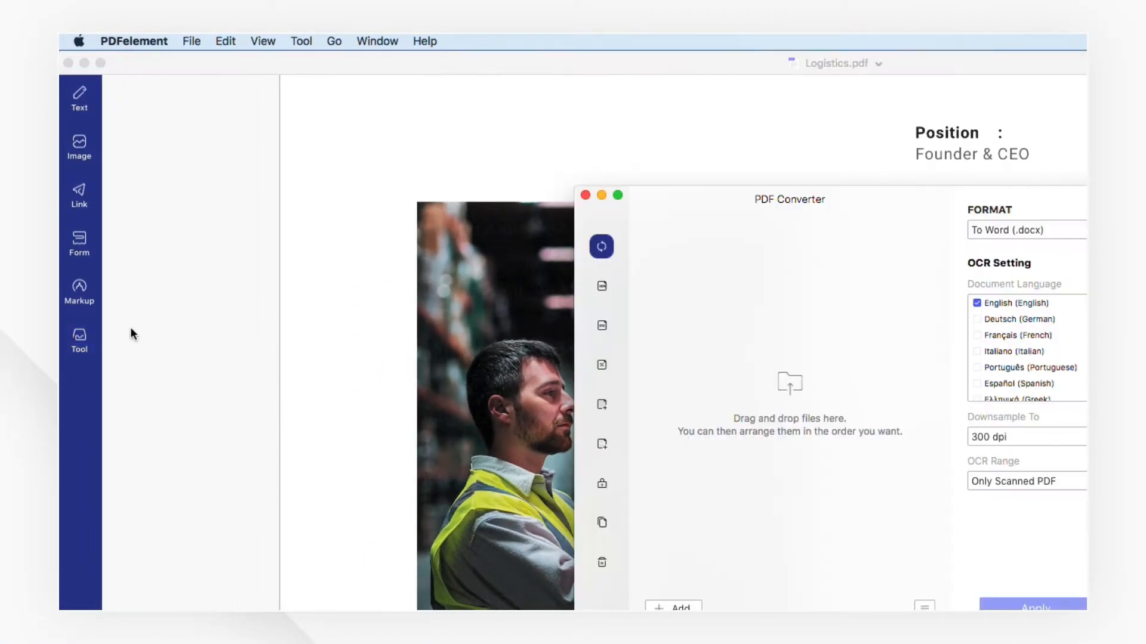
pyautogui.click(602, 246)
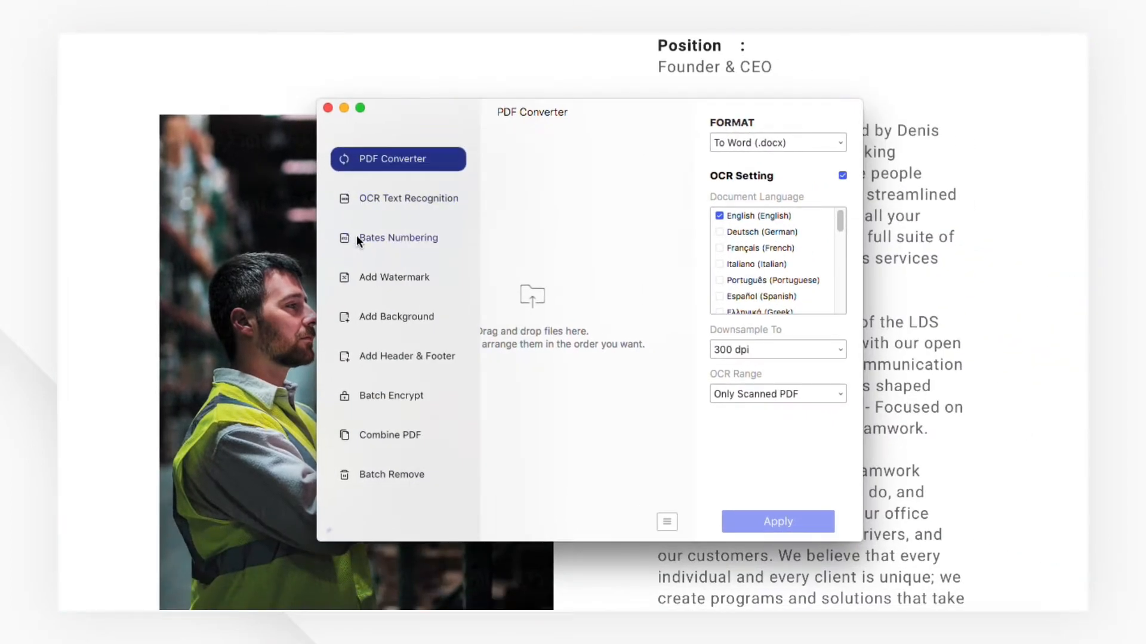
# - Add Documents_Graphs.pdf, form-1.pdf and scene.pdf to the Bates Numbering batch list
pyautogui.click(397, 237)
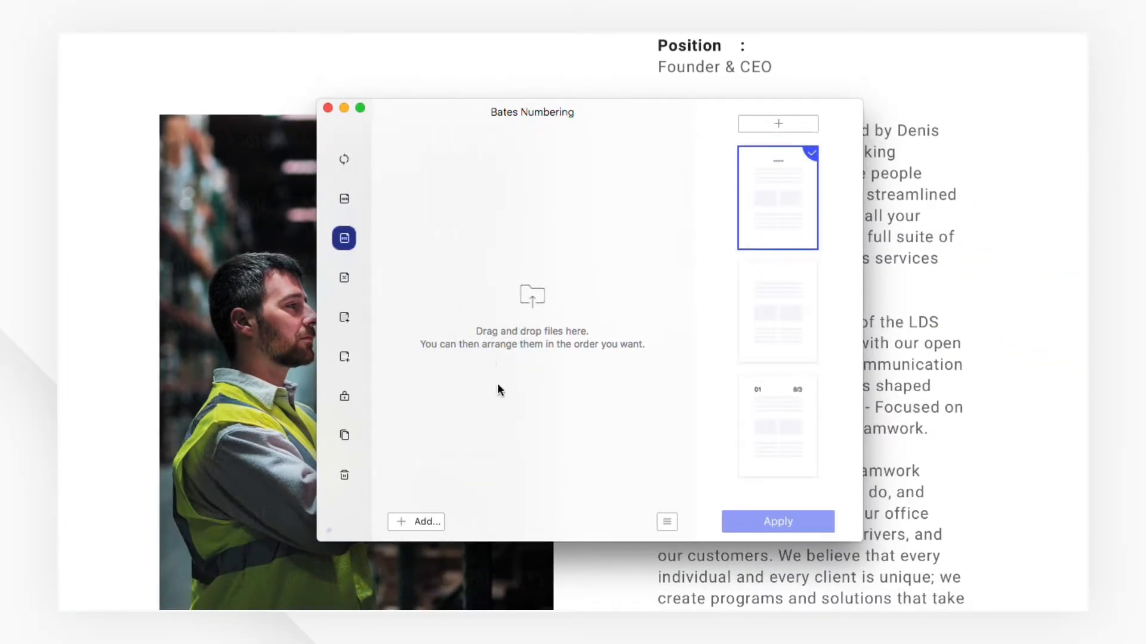
pyautogui.click(415, 521)
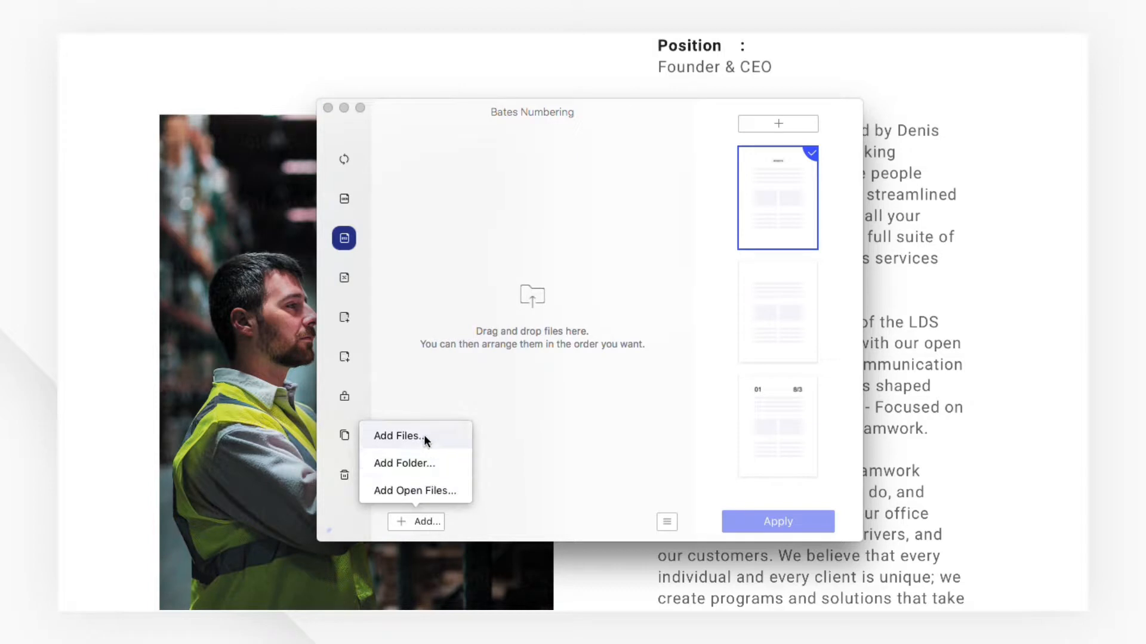
pyautogui.click(399, 437)
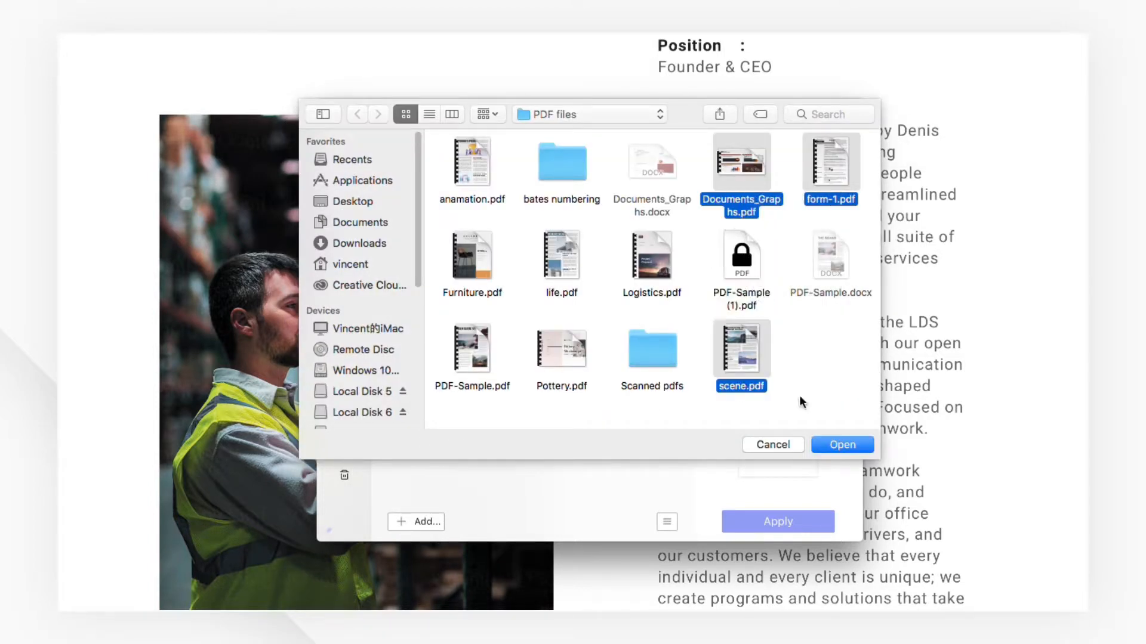
pyautogui.click(841, 444)
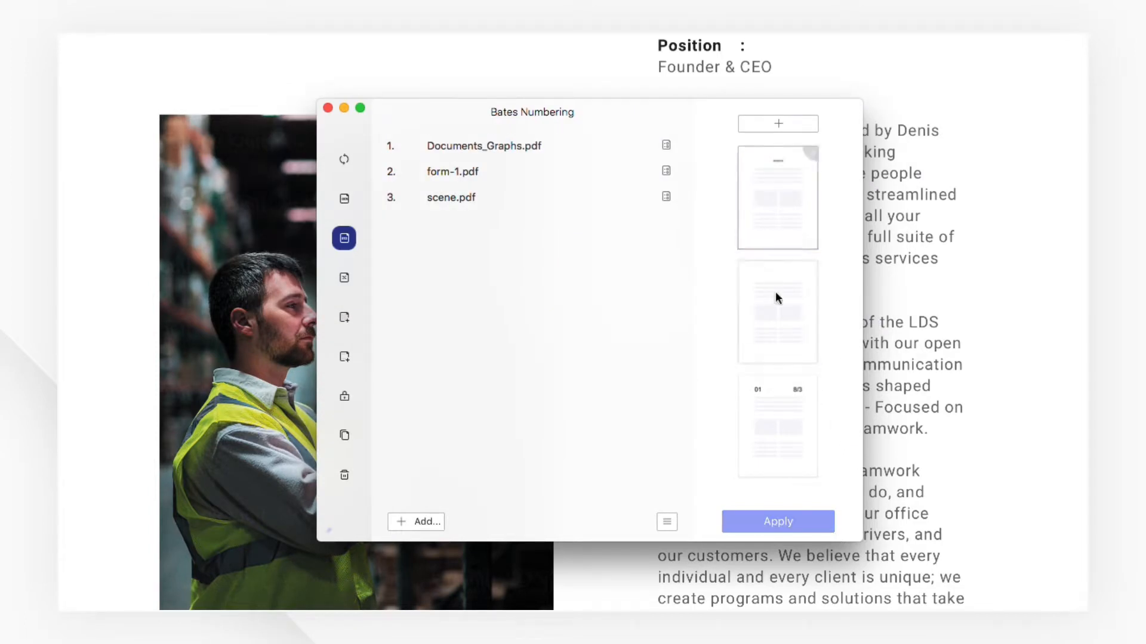
# - Select the second numbering template and move to create a new one
pyautogui.click(777, 312)
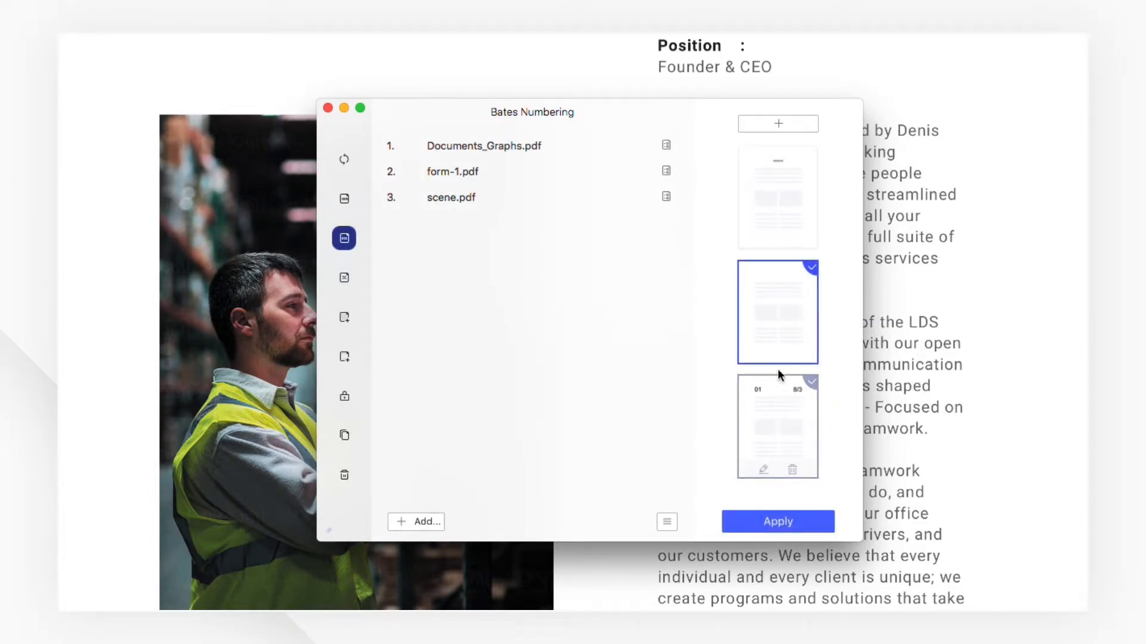
pyautogui.click(777, 123)
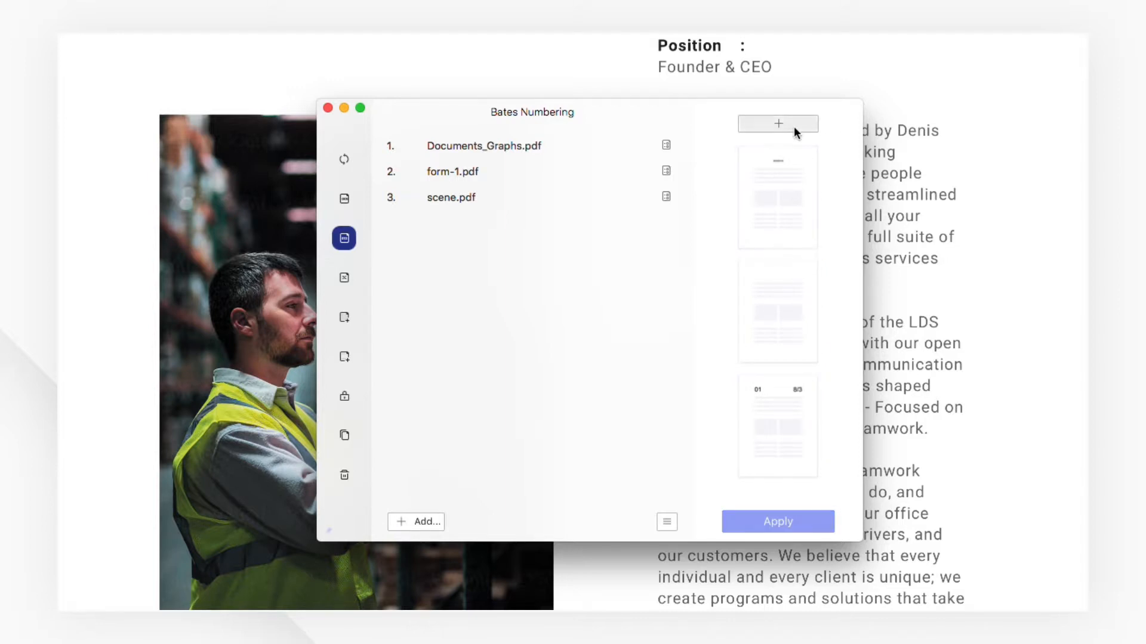
# - Create a template with Center Footer Text, bottom margin 0.3, inserting the date as mm/dd/yy
pyautogui.click(777, 123)
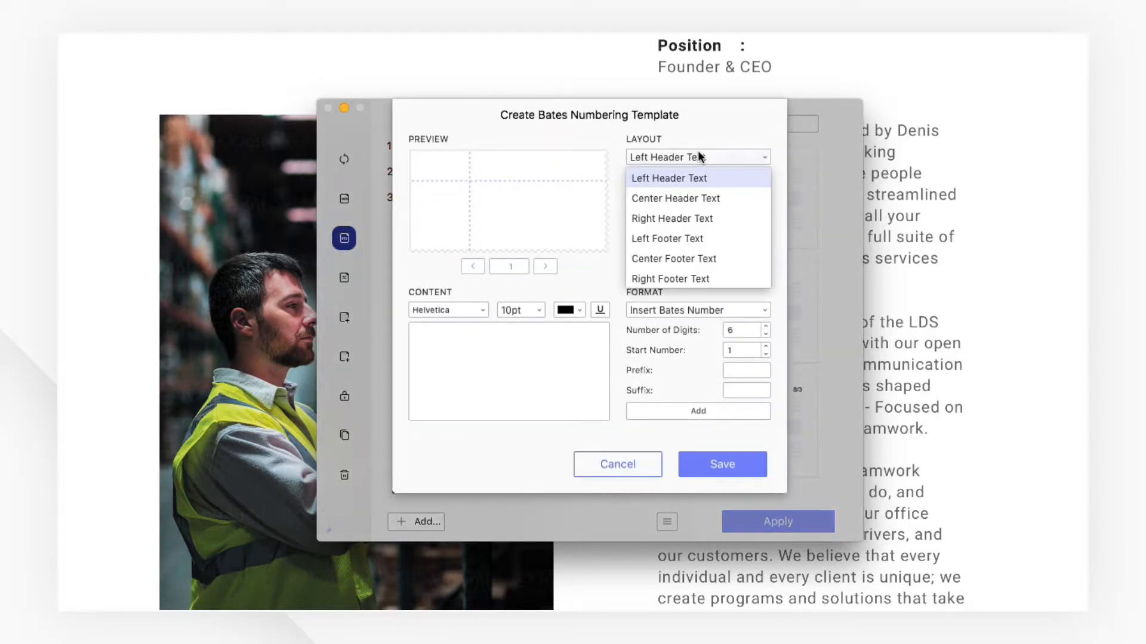
pyautogui.moveTo(695, 261)
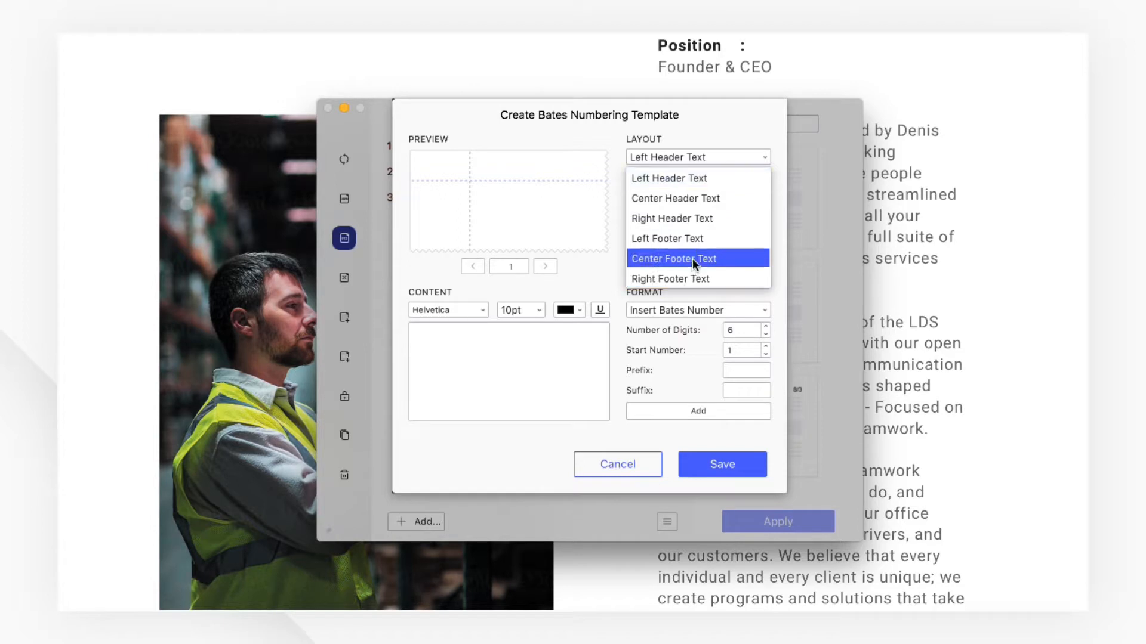
pyautogui.click(673, 258)
pyautogui.write('0')
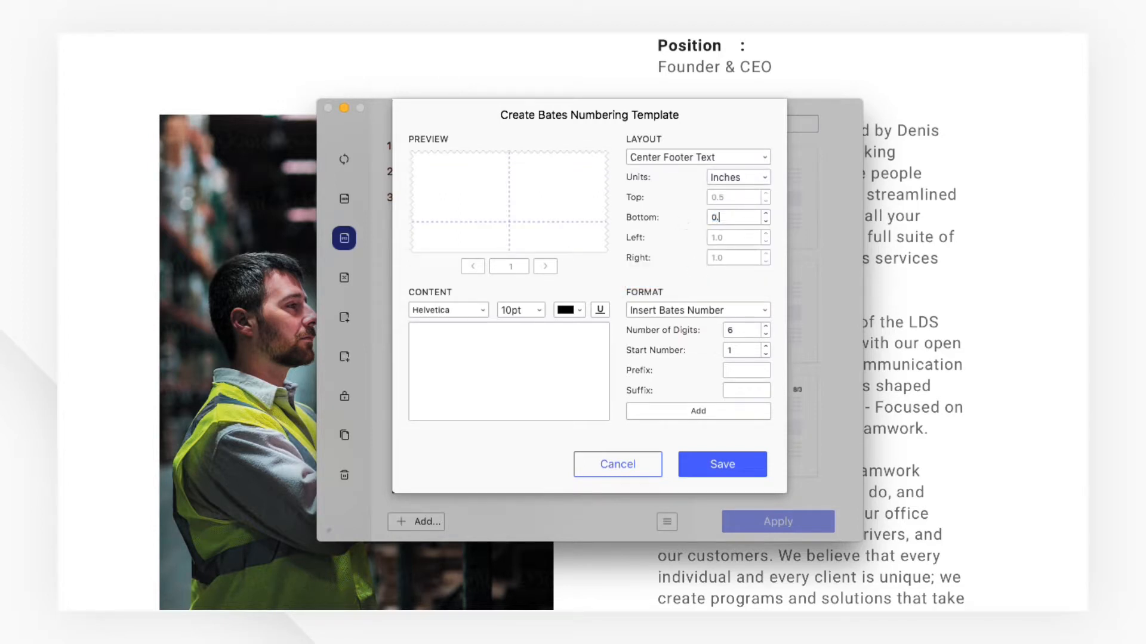
pyautogui.write('.3')
pyautogui.click(746, 331)
pyautogui.write('3')
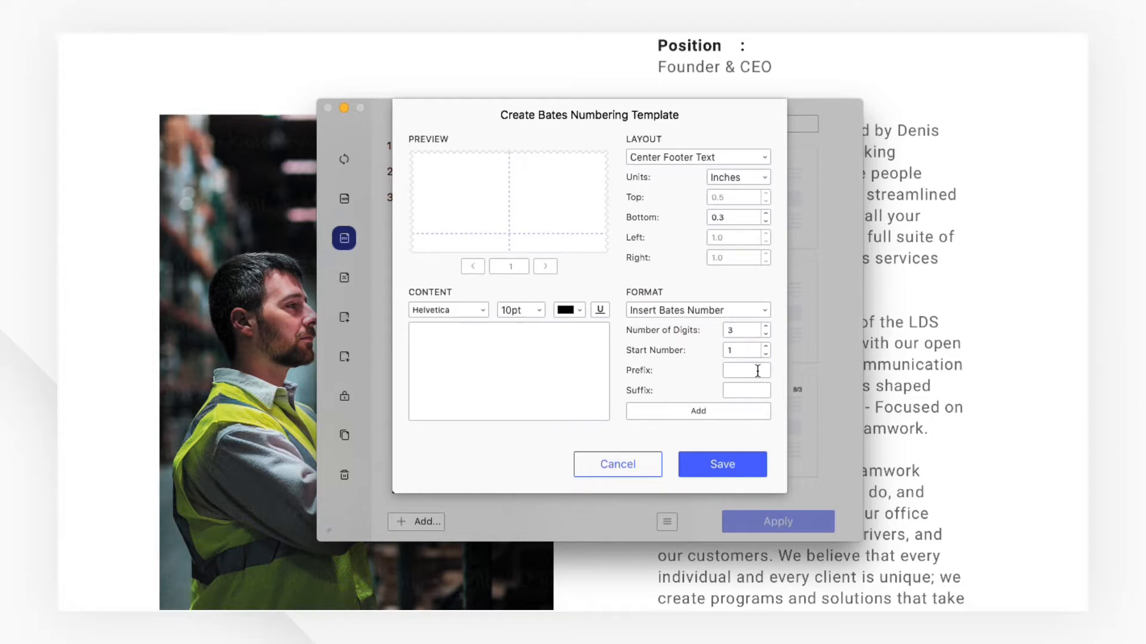
pyautogui.moveTo(709, 334)
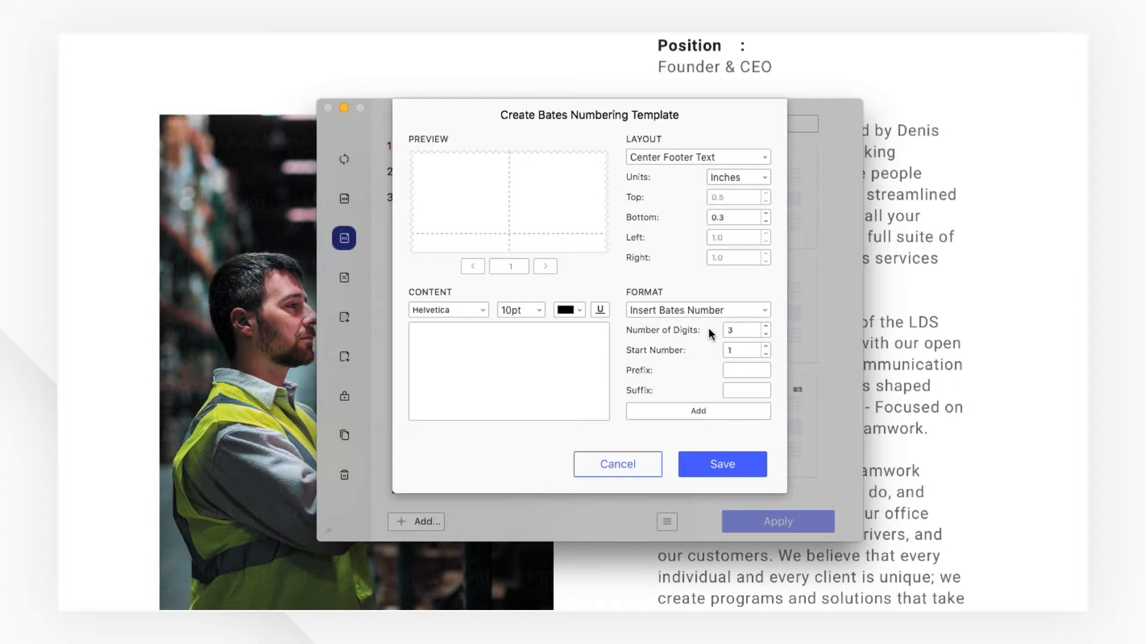
pyautogui.click(696, 309)
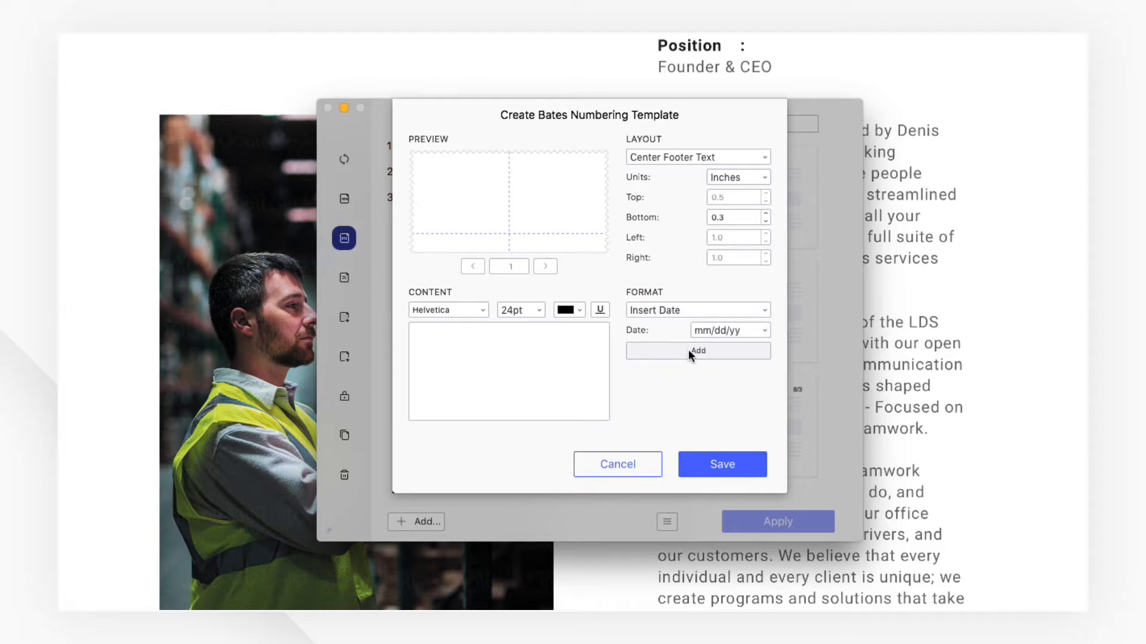
pyautogui.click(617, 465)
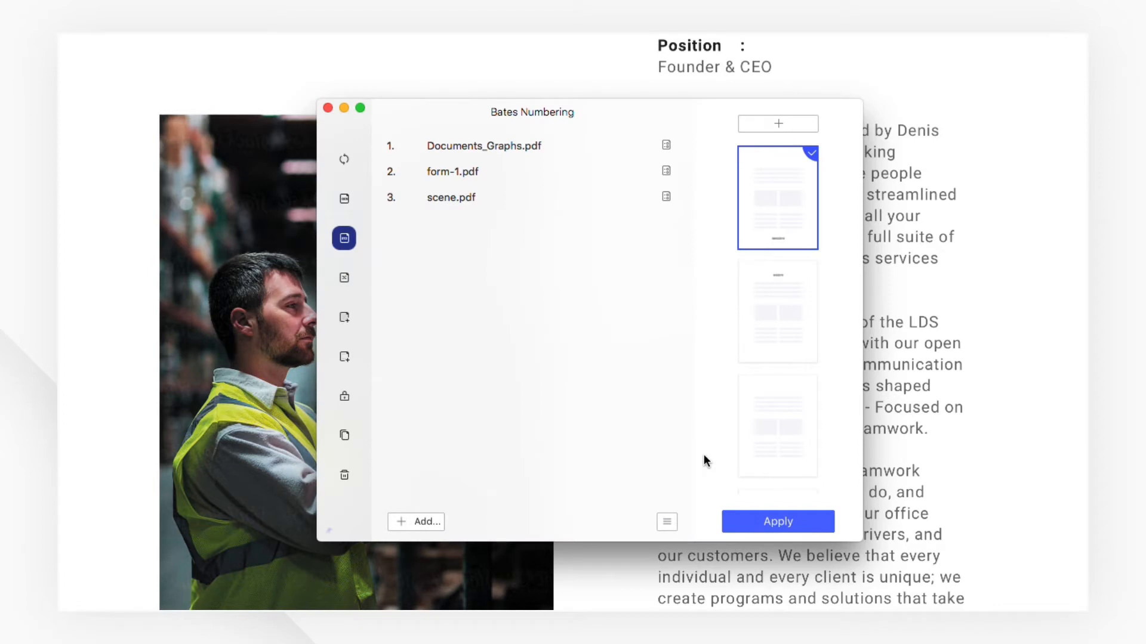
# - Apply the template to all three PDFs, saving results into the bates numbering folder
pyautogui.click(777, 521)
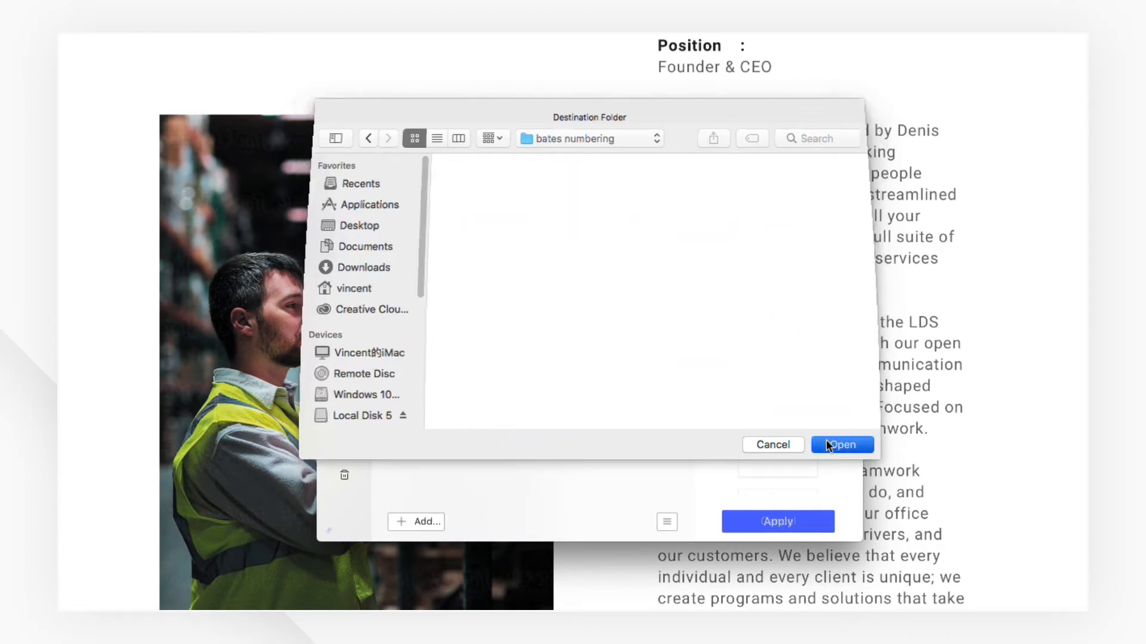
pyautogui.click(842, 445)
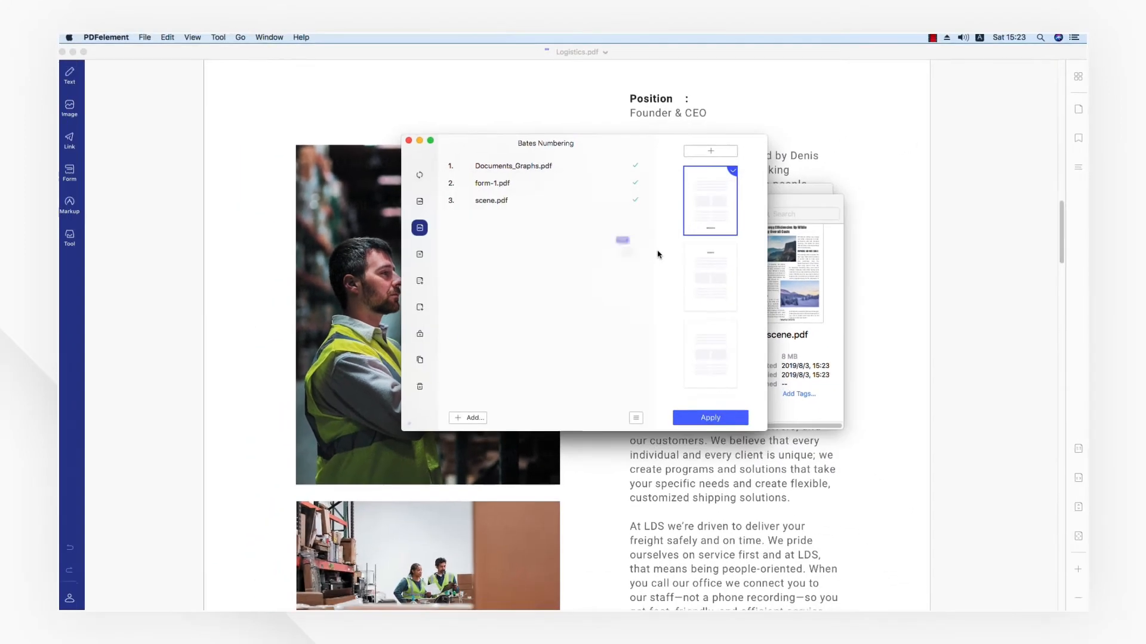
# - Review scene.pdf to confirm the 08/03/2019 date in the centered footer of each page
pyautogui.click(709, 418)
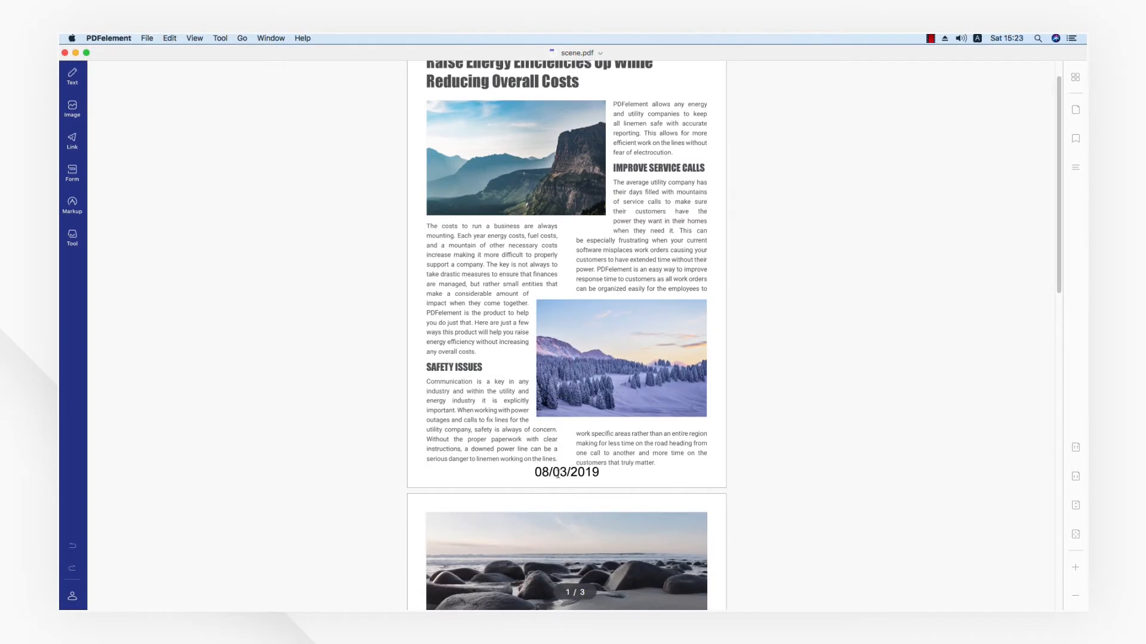
pyautogui.scroll(-3)
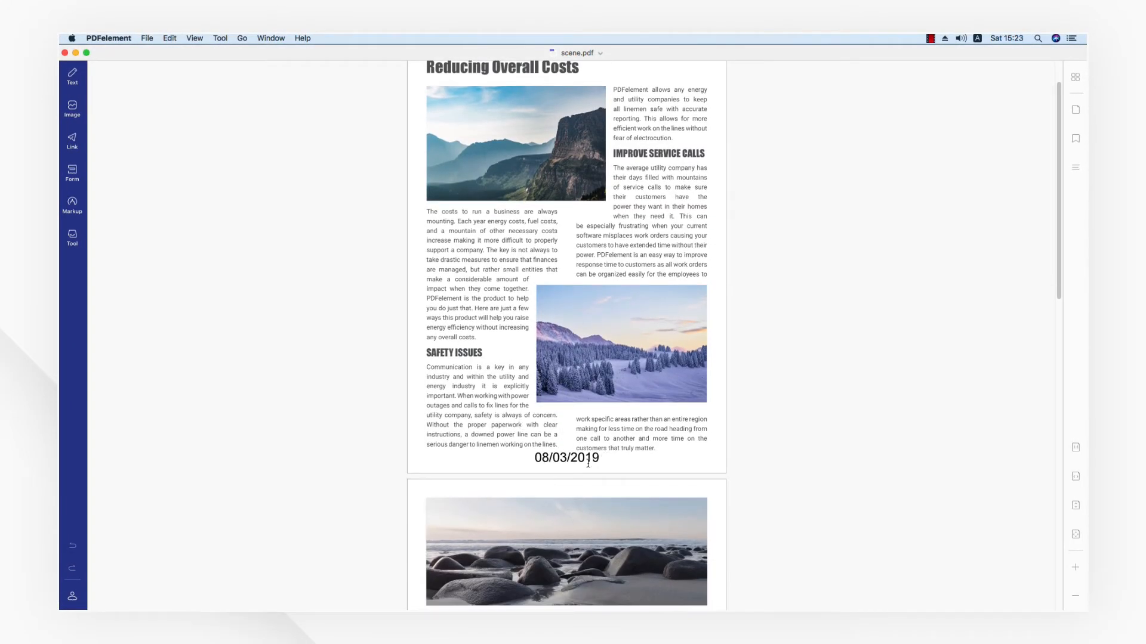
pyautogui.scroll(-3)
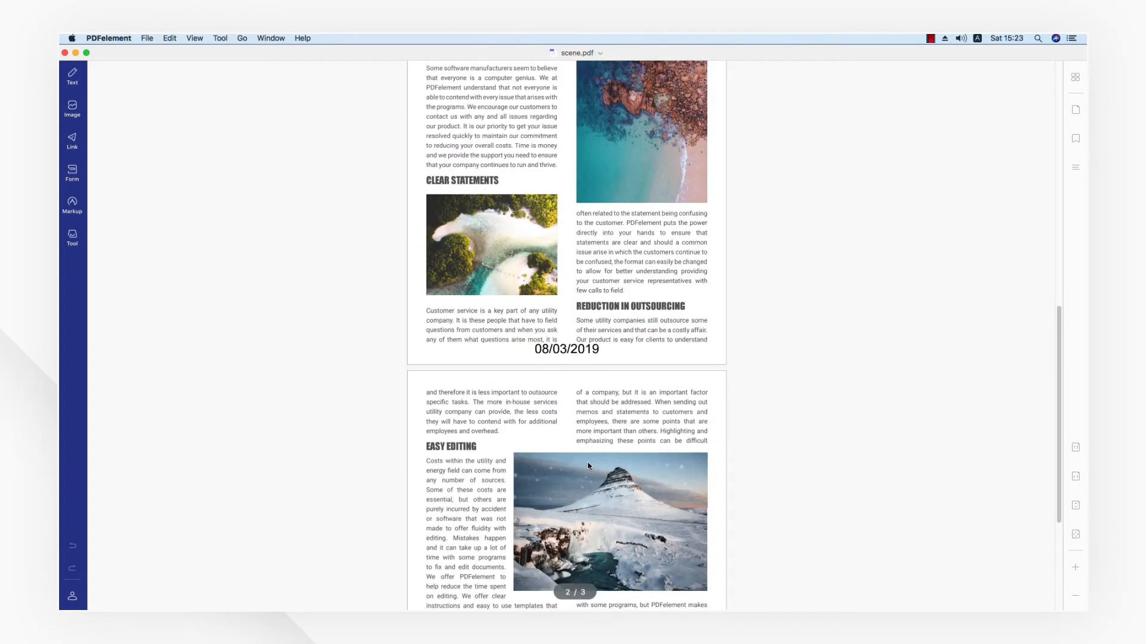